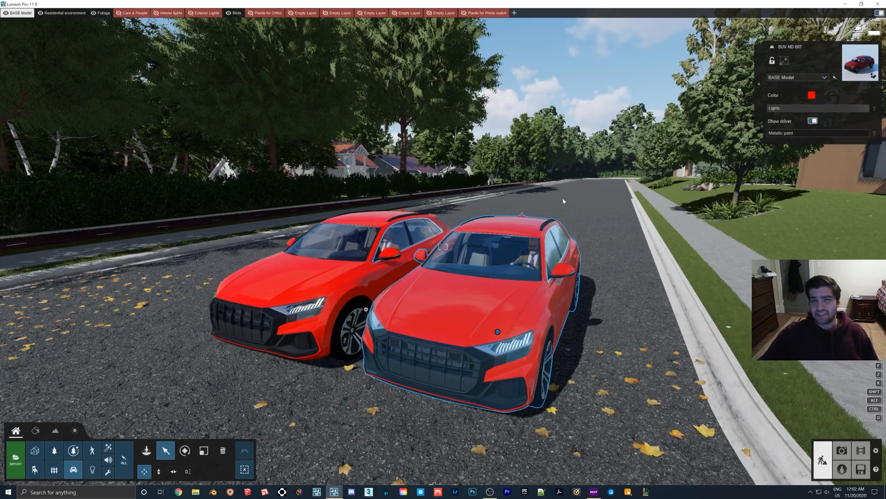
{"action": "mouse_move", "coordinate": [590, 207]}
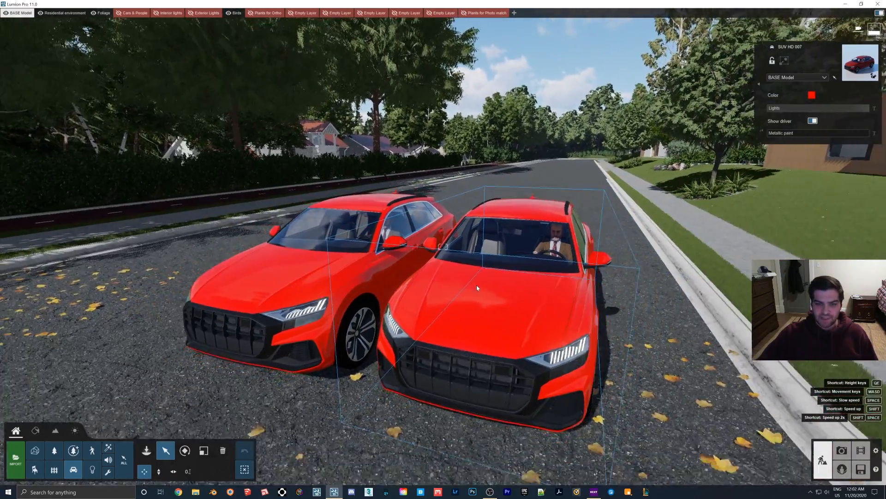
Enable Real Skies in the Weather settings and apply a sunny Cloudy-collection sky
{"action": "left_click", "coordinate": [74, 431]}
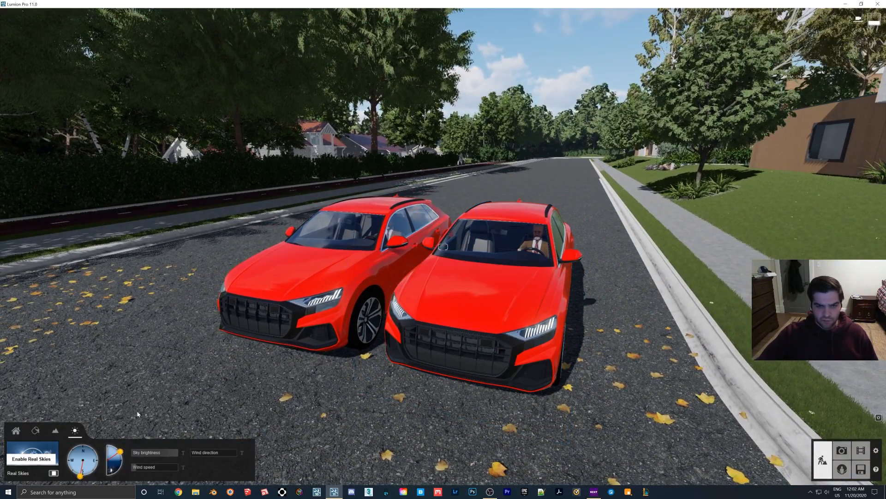
{"action": "left_click", "coordinate": [54, 473]}
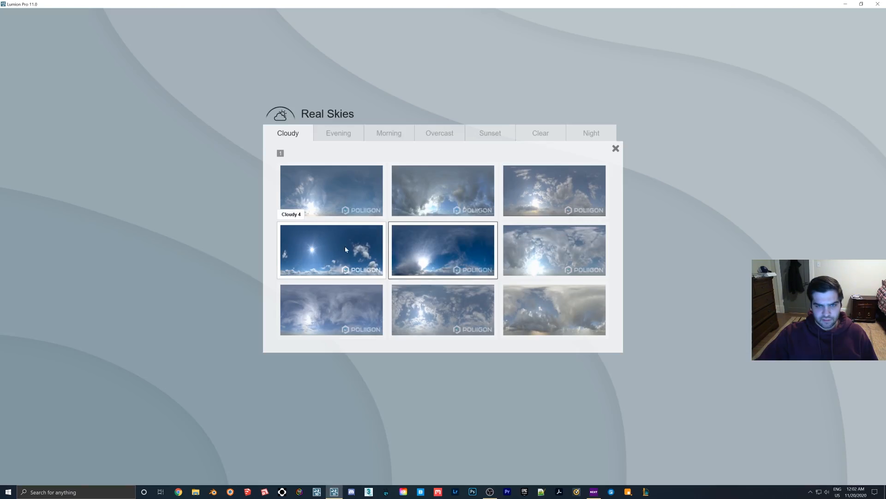
{"action": "left_click", "coordinate": [615, 148]}
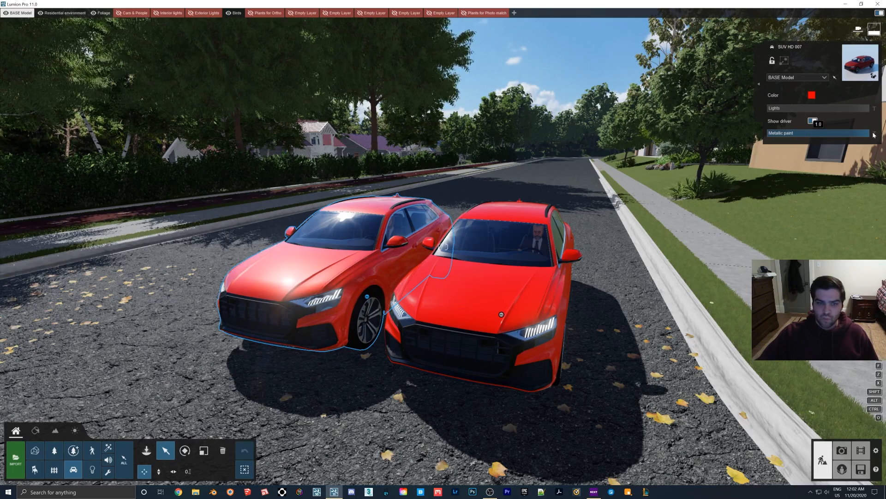
{"action": "mouse_move", "coordinate": [840, 136]}
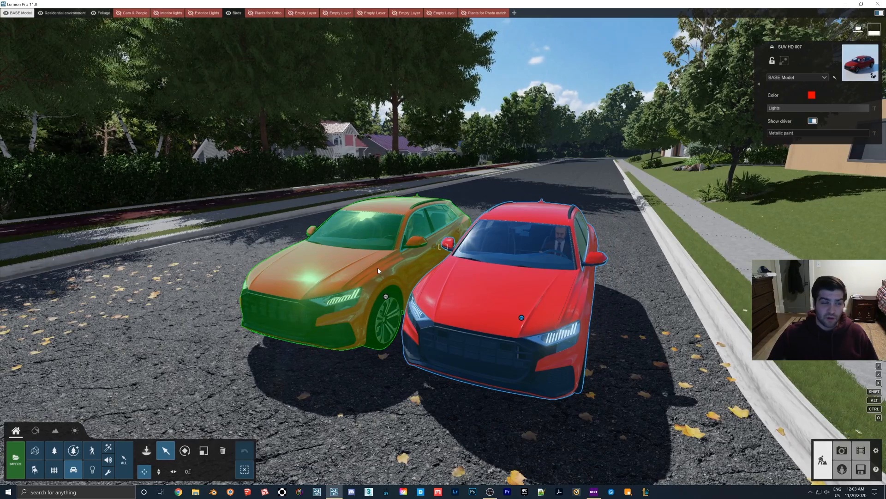
{"action": "mouse_move", "coordinate": [411, 259]}
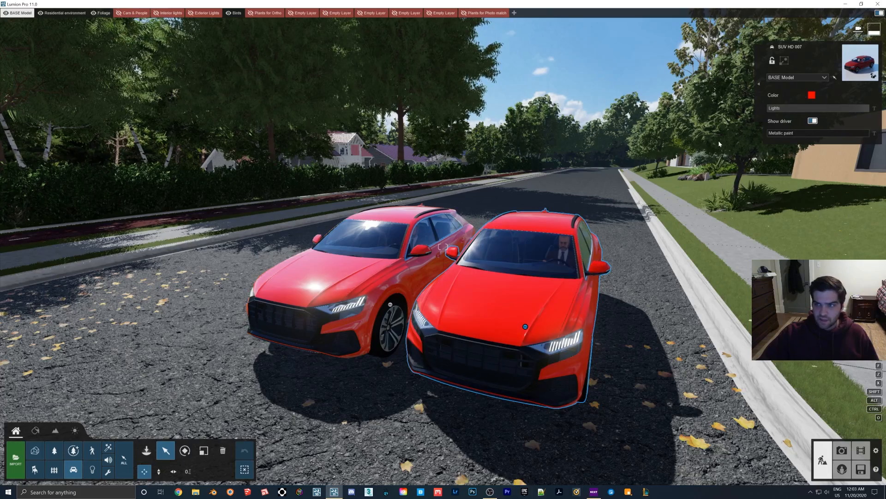
Select the left SUV and lower its metallic paint to 0.4
{"action": "left_click", "coordinate": [820, 133]}
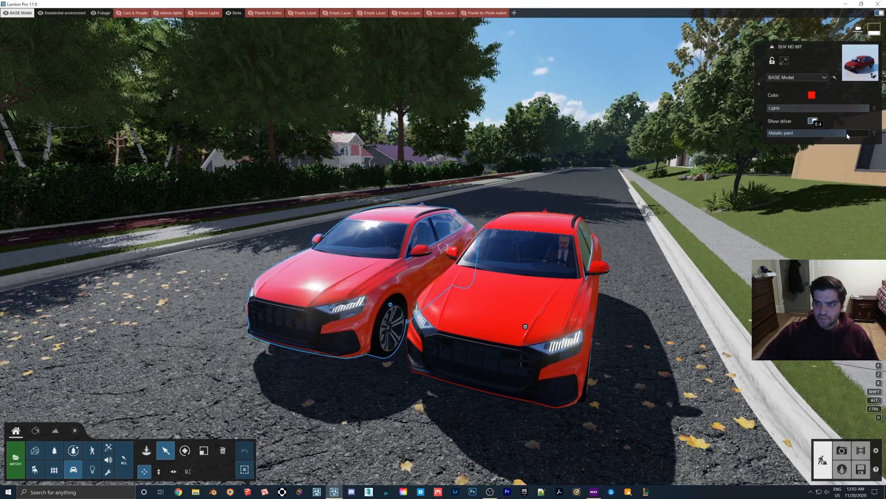
{"action": "left_click", "coordinate": [74, 430]}
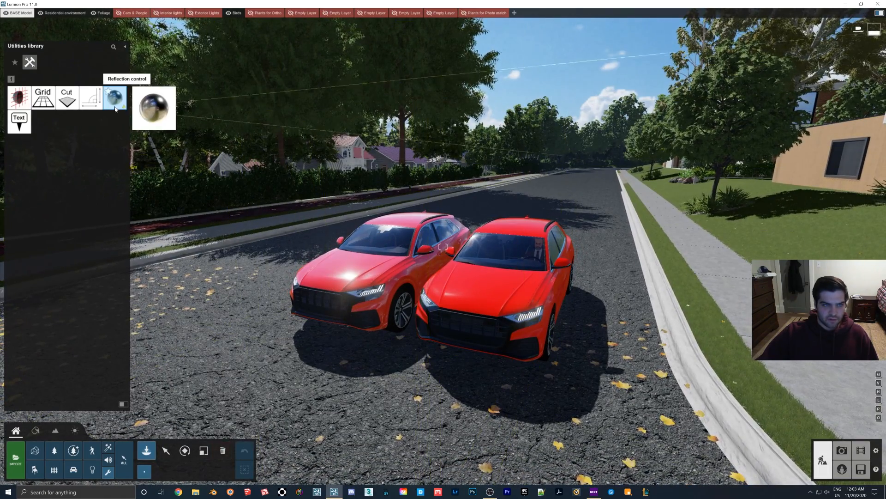
Pick the Reflection control sphere from Utilities and place it on the road
{"action": "left_click", "coordinate": [115, 97]}
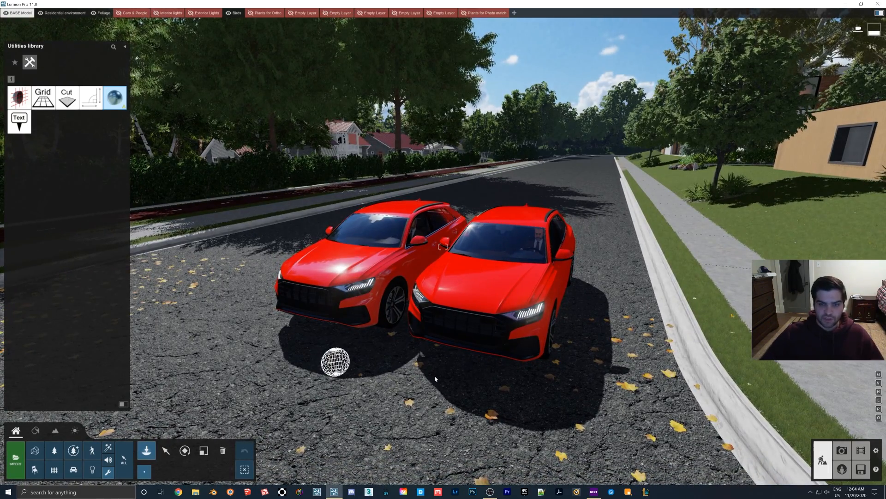
{"action": "mouse_move", "coordinate": [107, 449]}
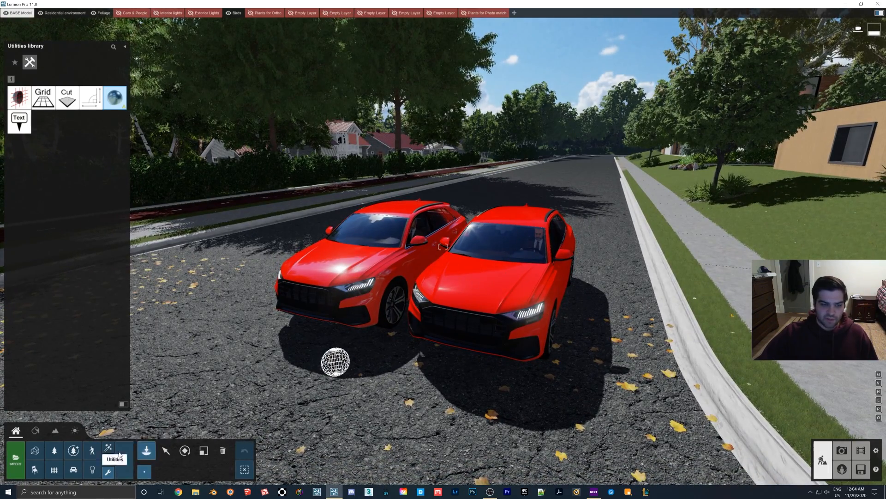
{"action": "left_click", "coordinate": [335, 360]}
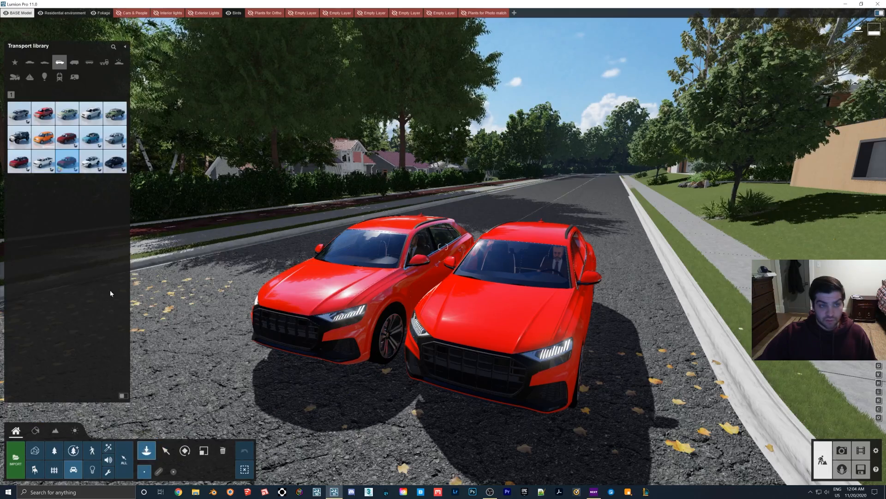
{"action": "mouse_move", "coordinate": [90, 113]}
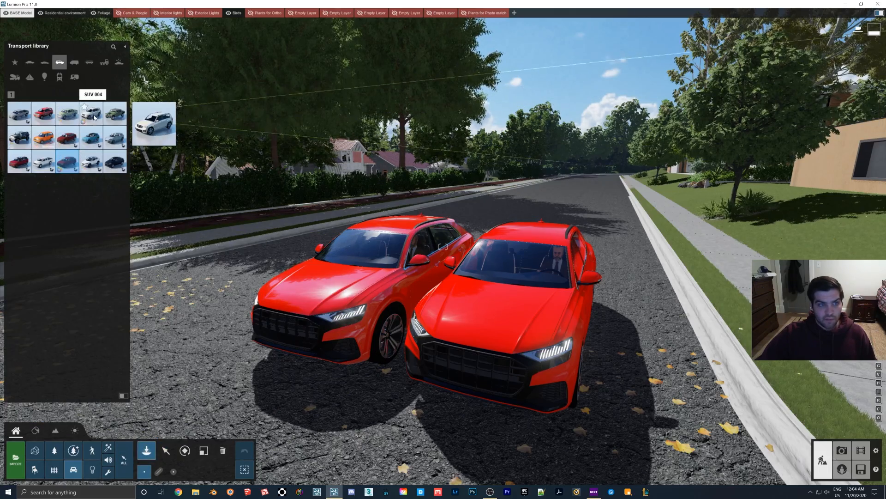